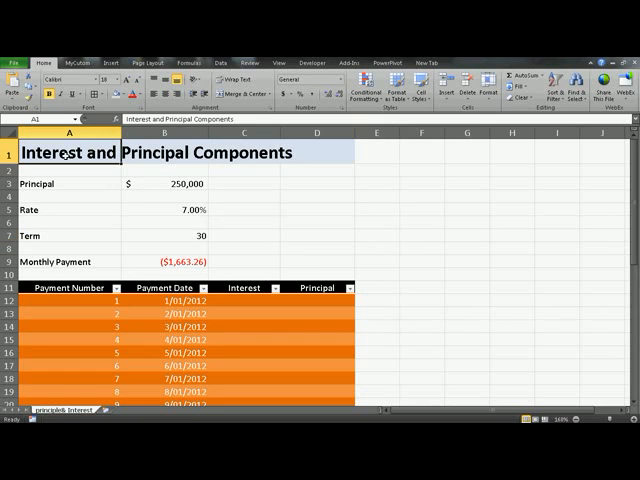
mouse_move(297, 252)
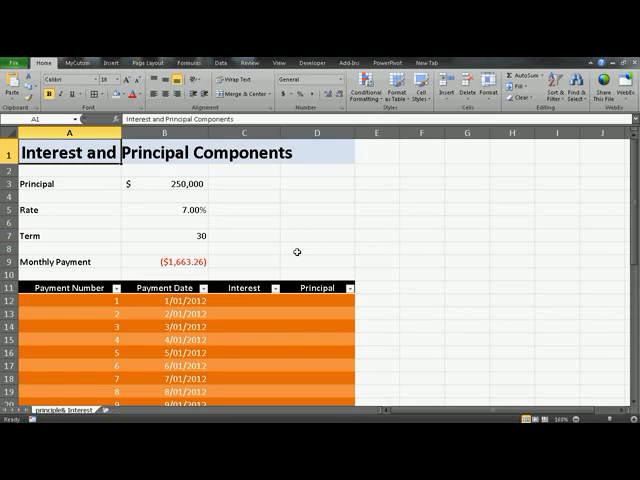
mouse_move(341, 231)
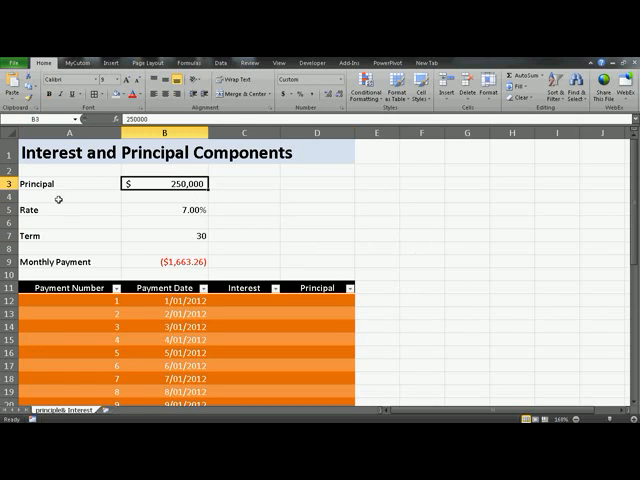
mouse_move(281, 202)
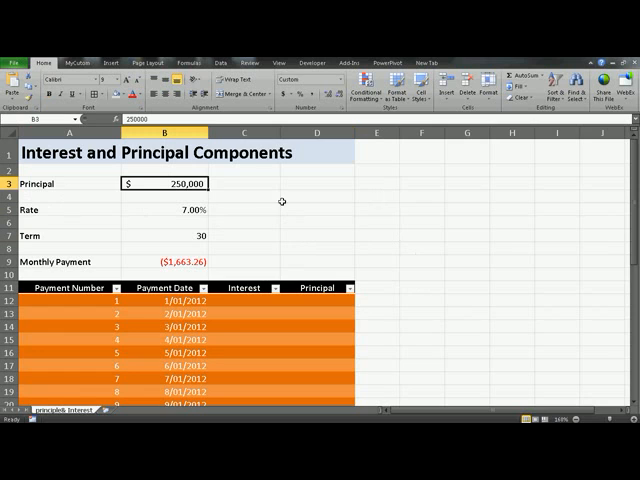
Review the loan inputs: interest rate in B5, term in B7, and payment formula in B9
click(164, 209)
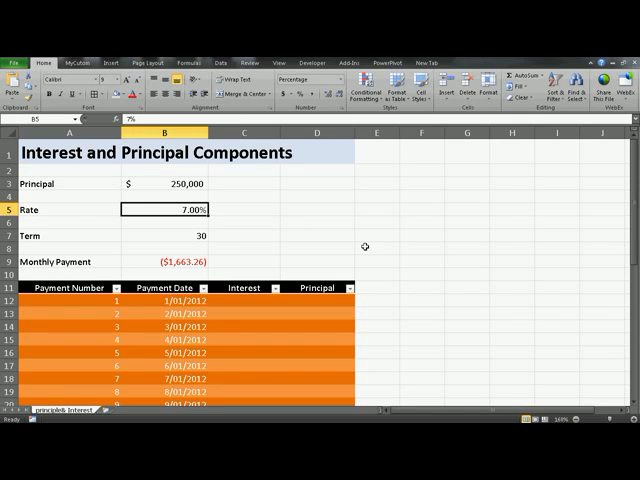
click(164, 237)
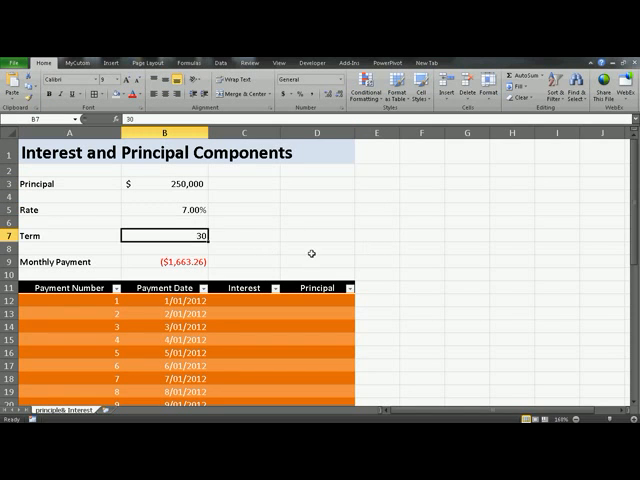
click(164, 261)
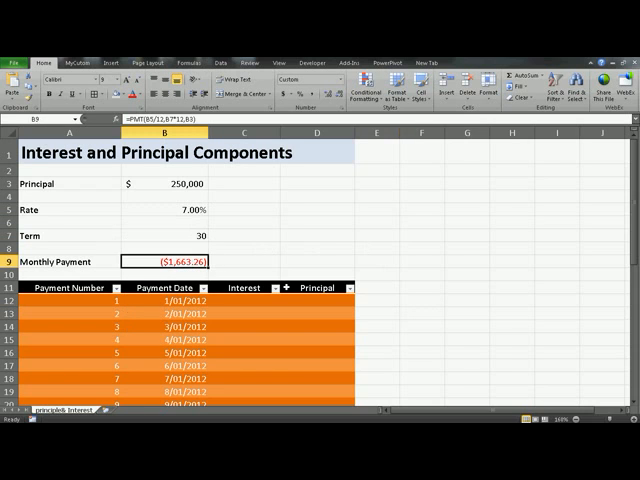
mouse_move(398, 294)
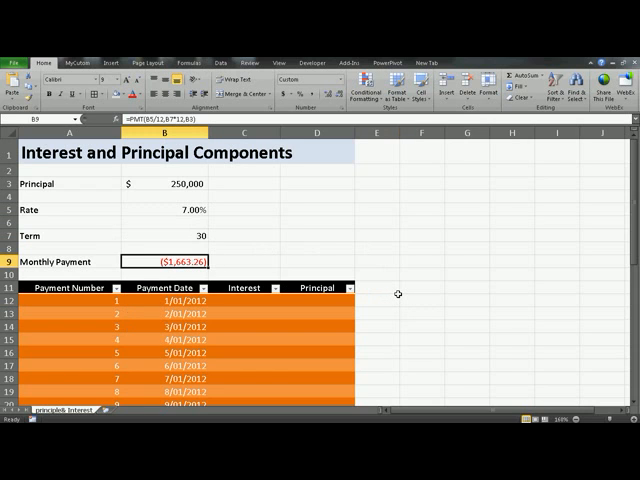
mouse_move(160, 184)
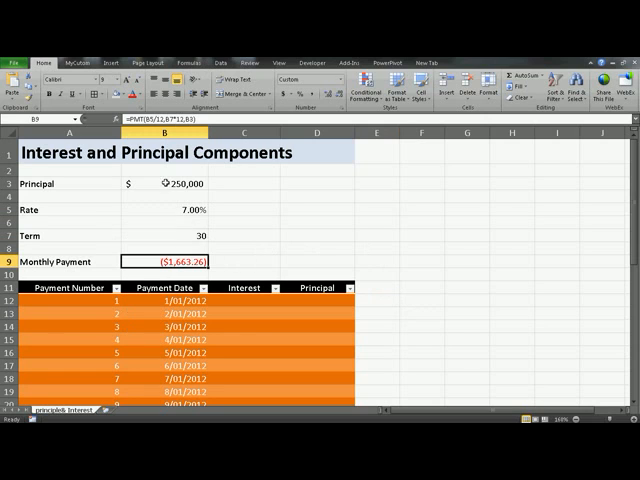
mouse_move(413, 245)
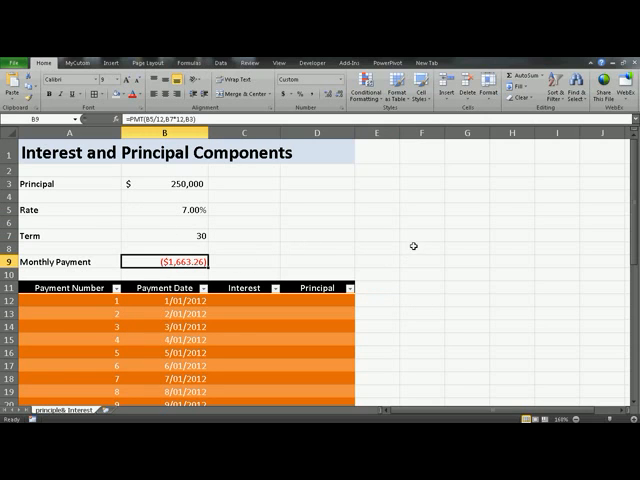
mouse_move(424, 244)
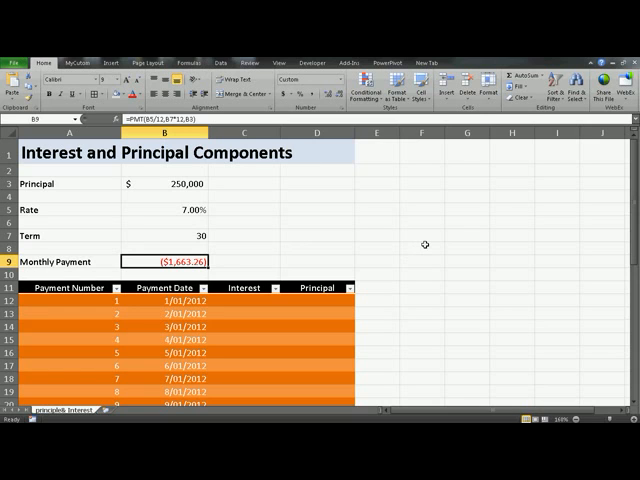
mouse_move(202, 275)
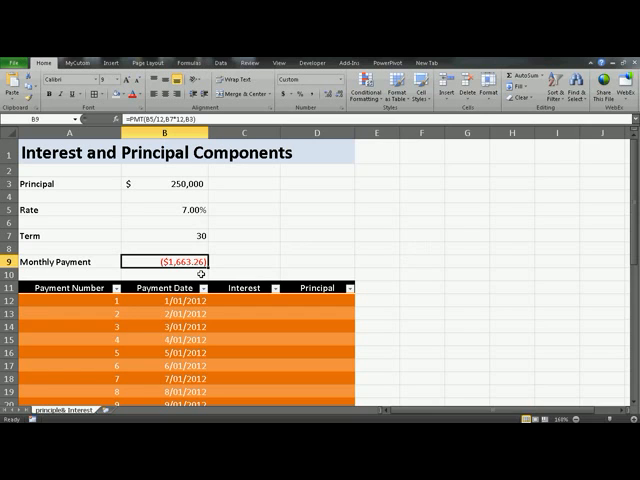
Type the IPMT formula in C12 with rate $B$5/12, period A12, and nper B7*12
click(244, 301)
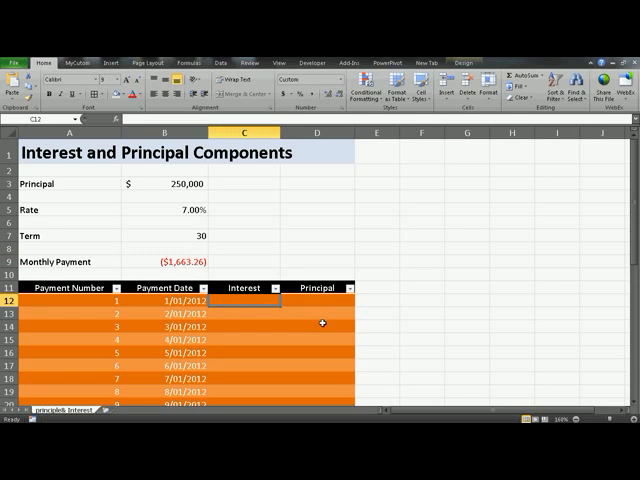
mouse_move(429, 300)
text(=)
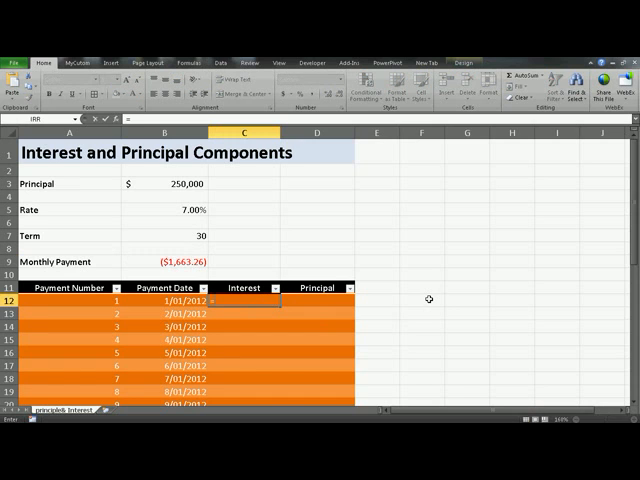
text(impt)
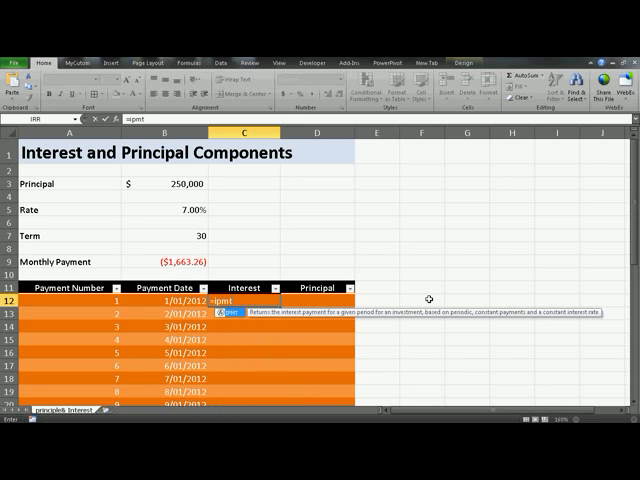
text(()
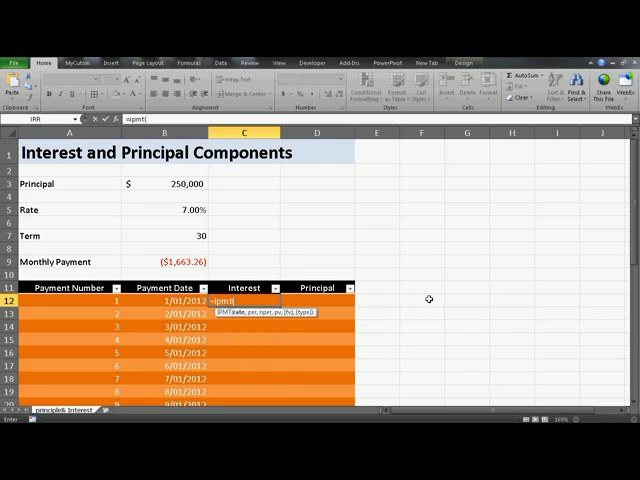
click(180, 210)
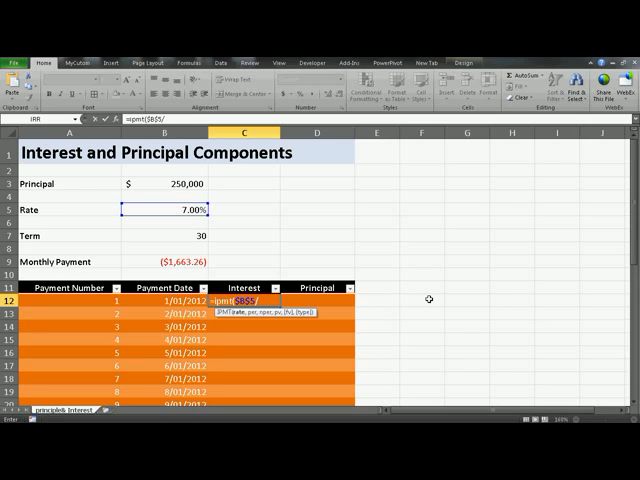
text(/12)
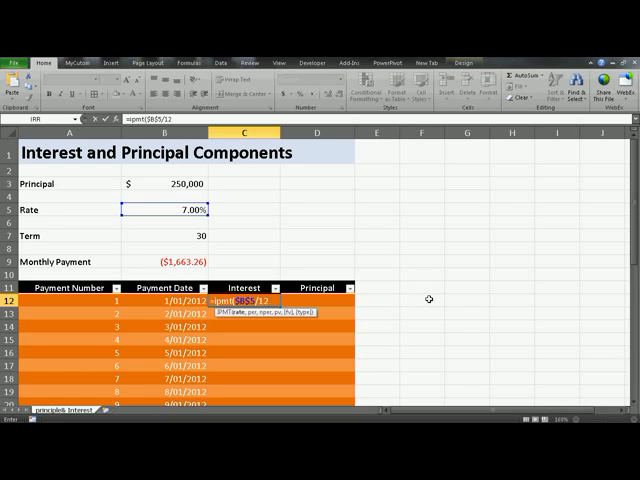
text(,)
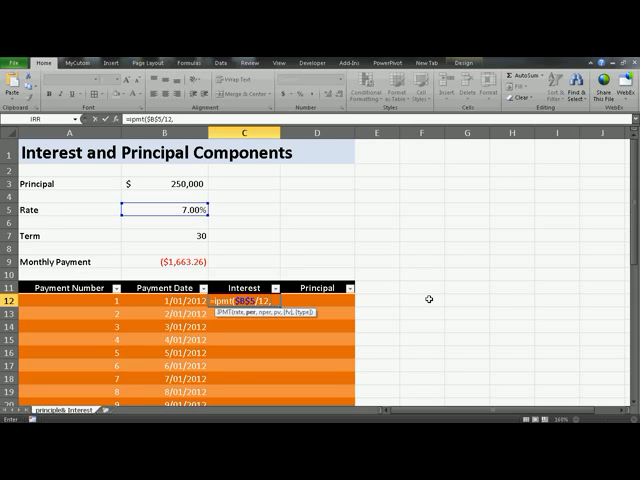
text(A12,)
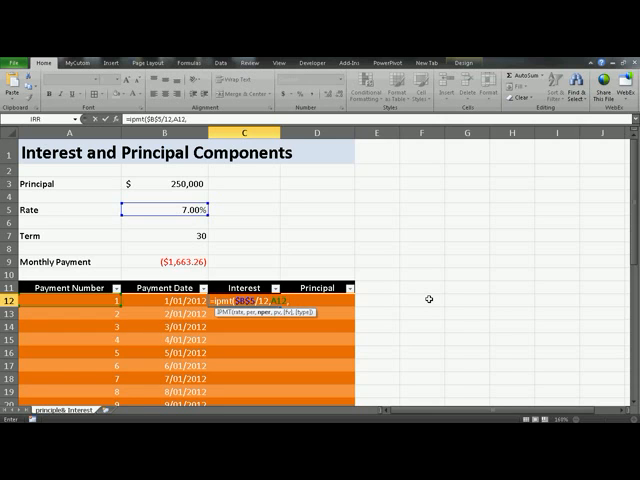
click(165, 236)
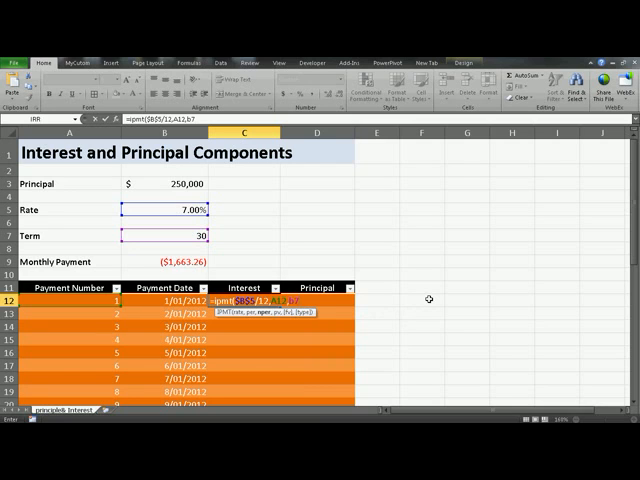
text(*1)
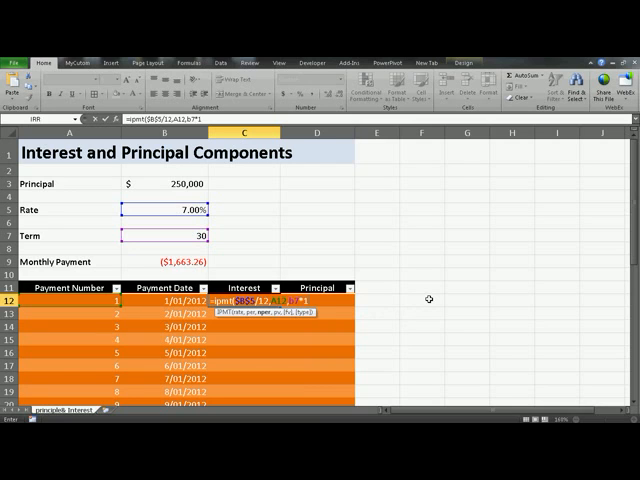
text(2,)
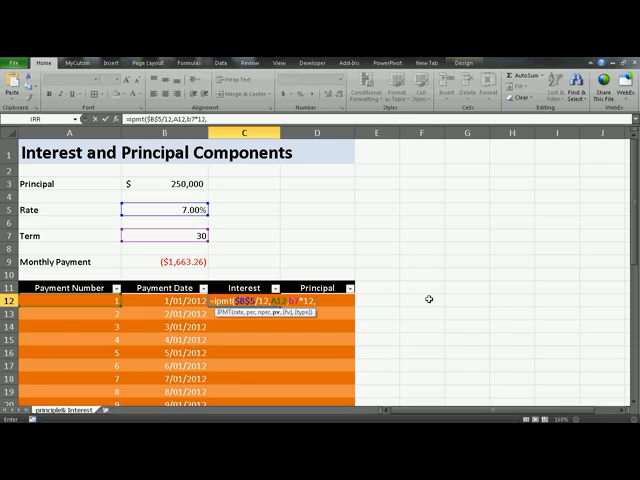
Lock the term as $B$7 and add $B$3 as present value, closing the formula
text(b3))
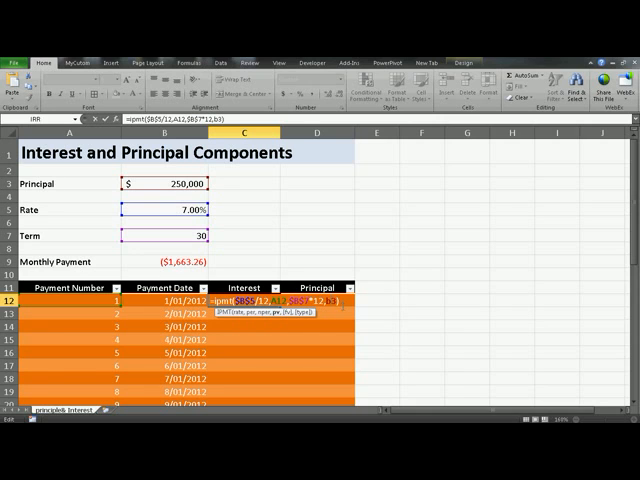
mouse_move(352, 317)
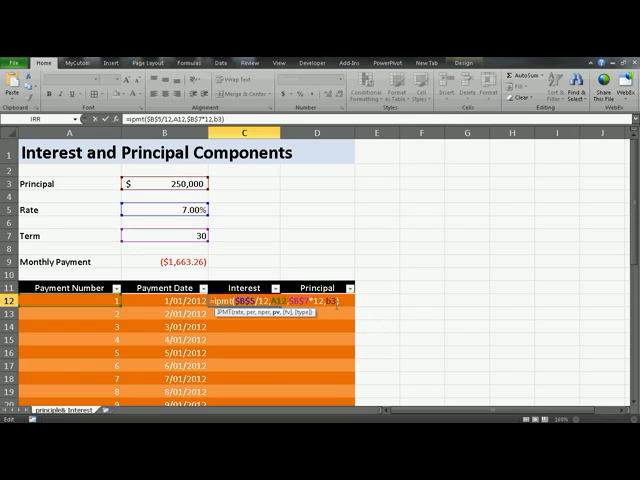
key(f4)
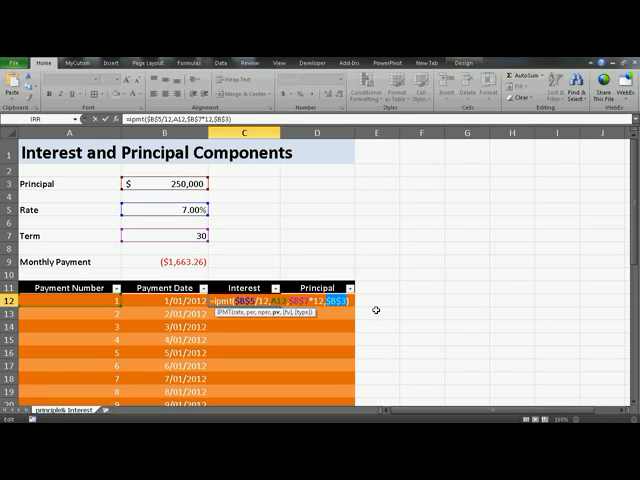
Commit the IPMT formula so column C fills with interest, starting at ($1,458.33)
key(Return)
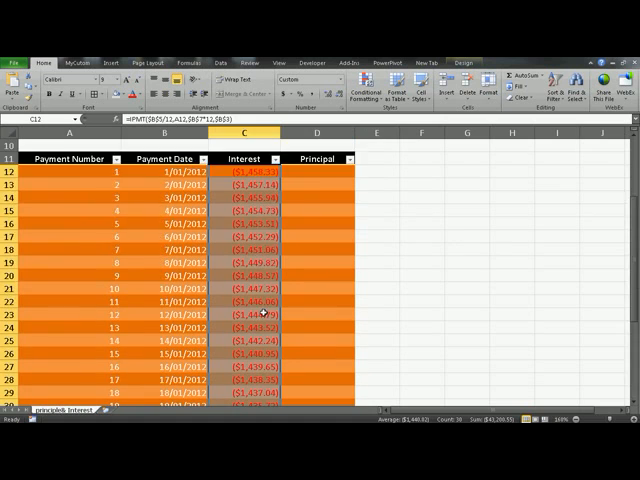
scroll(up, 3)
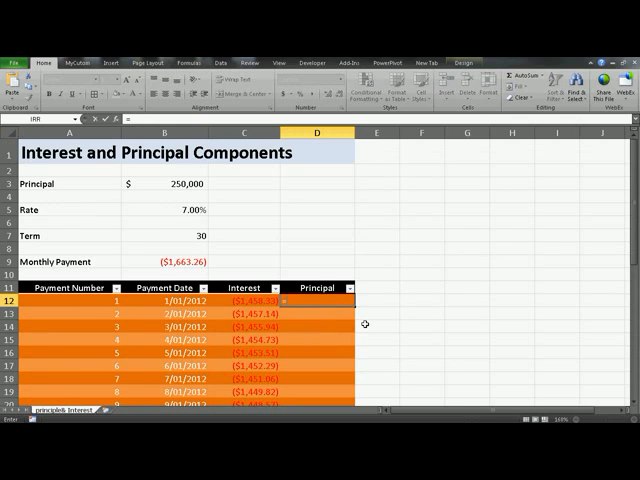
Type =ppmt( in D12 with rate $B$5/12 and period A12, beginning the next argument
text(=ppmt()
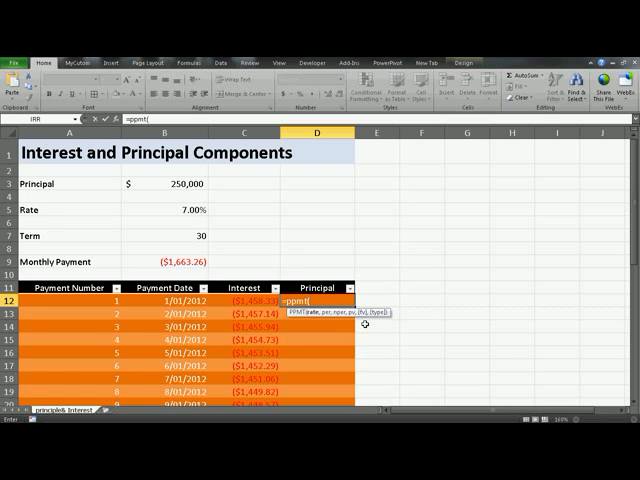
text(b)
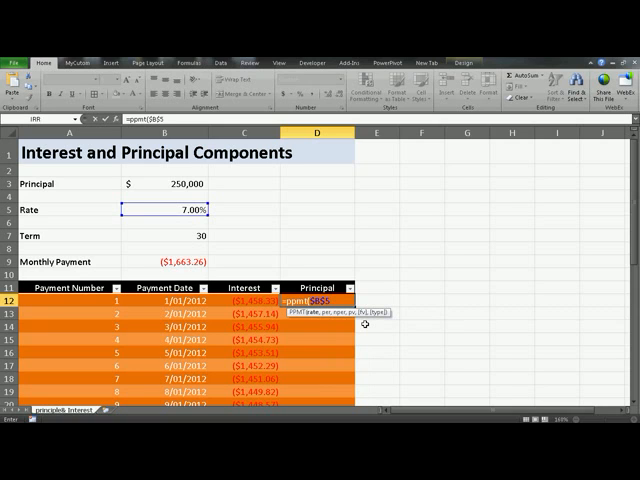
text(/12)
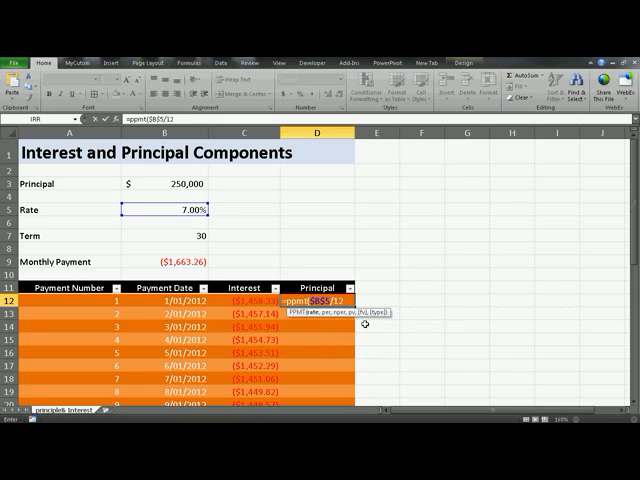
text(,)
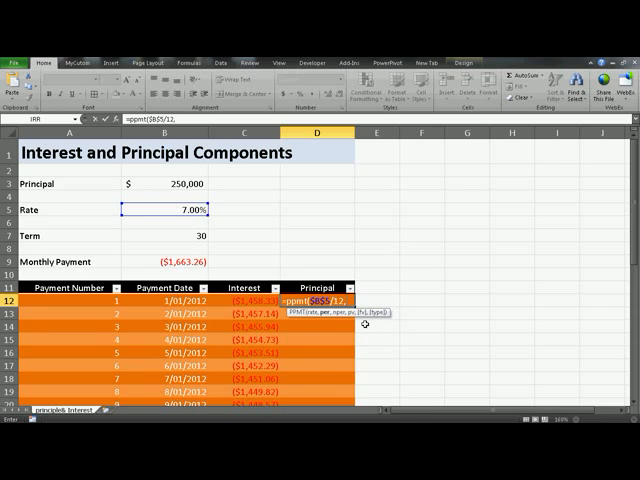
text(A1)
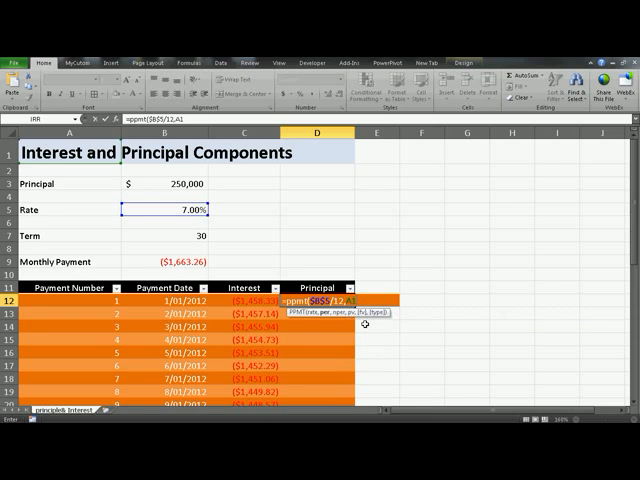
text(2,)
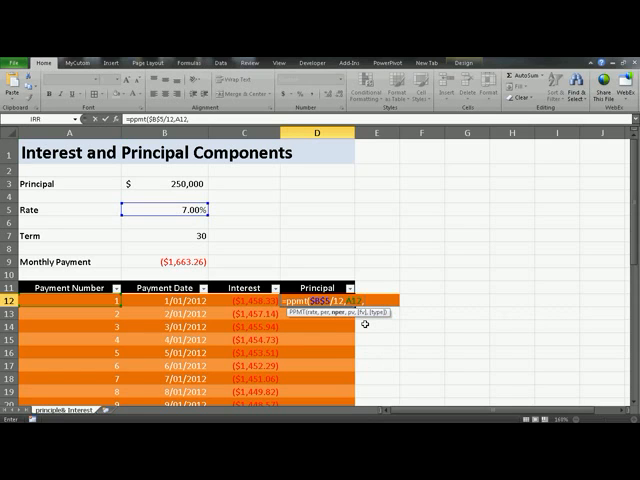
text(b)
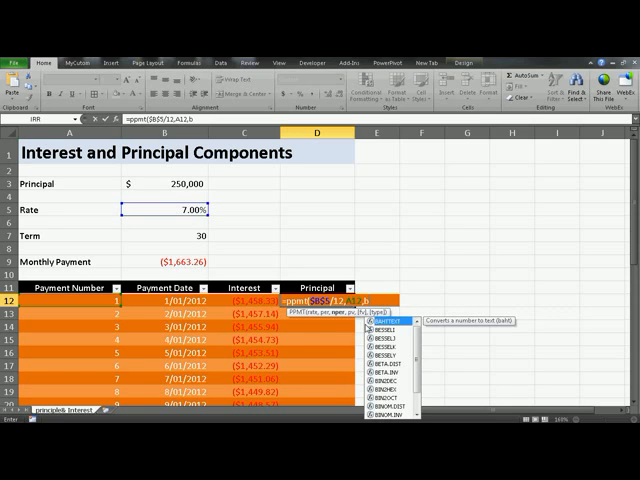